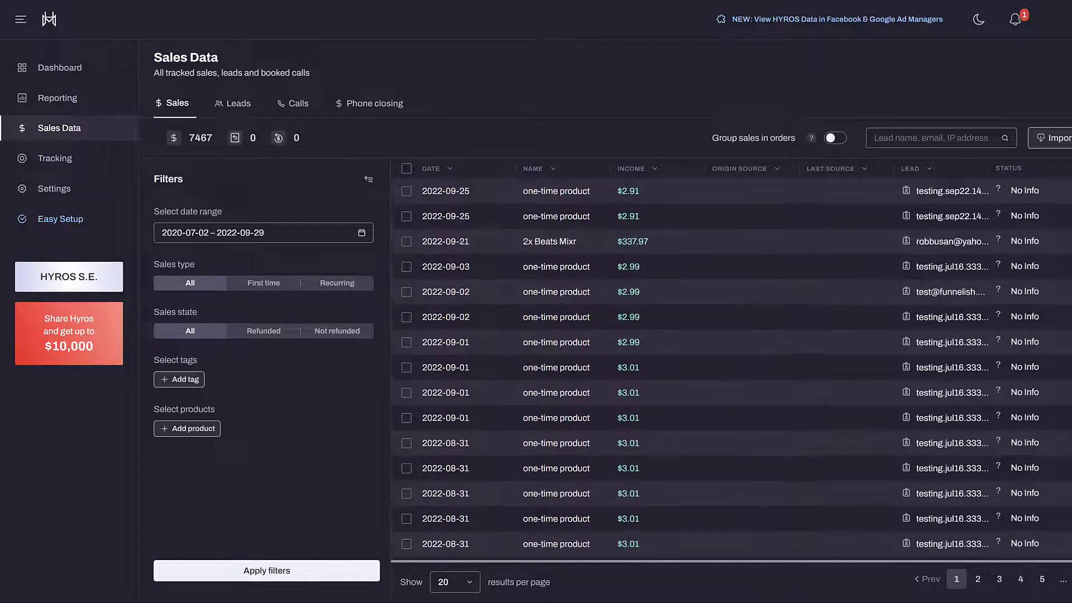
- Reach the Hyros account settings and bring the API key field into view
{"action": "left_click", "coordinate": [61, 67]}
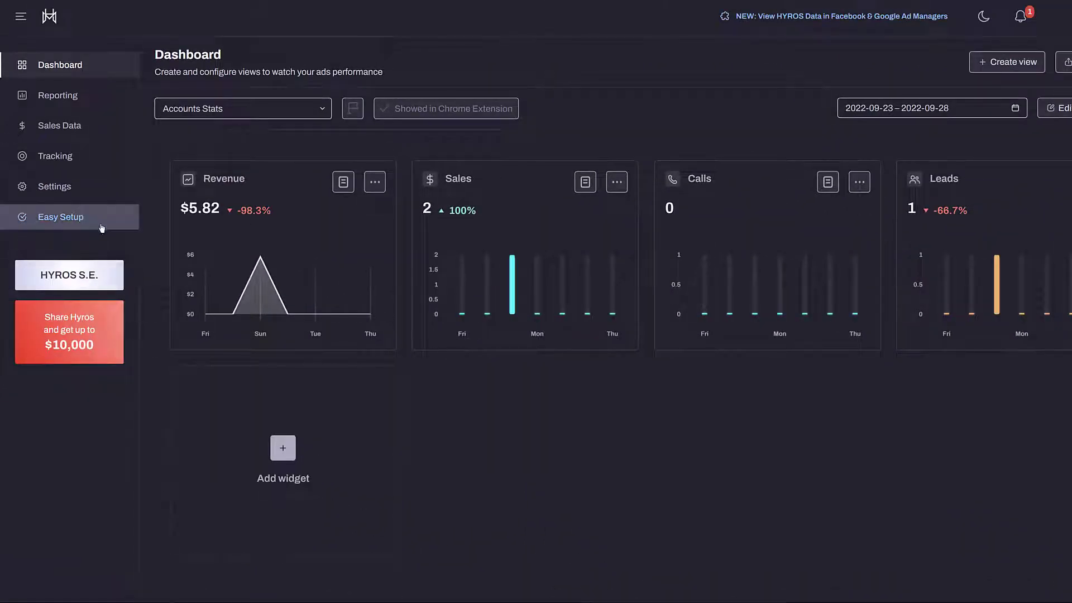
{"action": "left_click", "coordinate": [45, 186]}
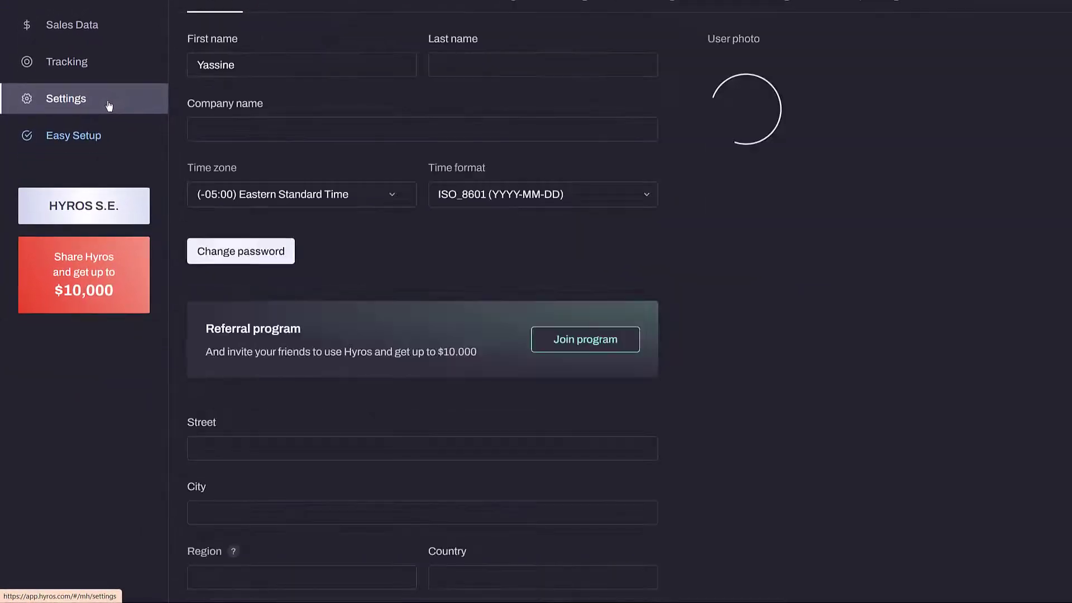
{"action": "scroll", "scroll_direction": "down", "scroll_amount": 3}
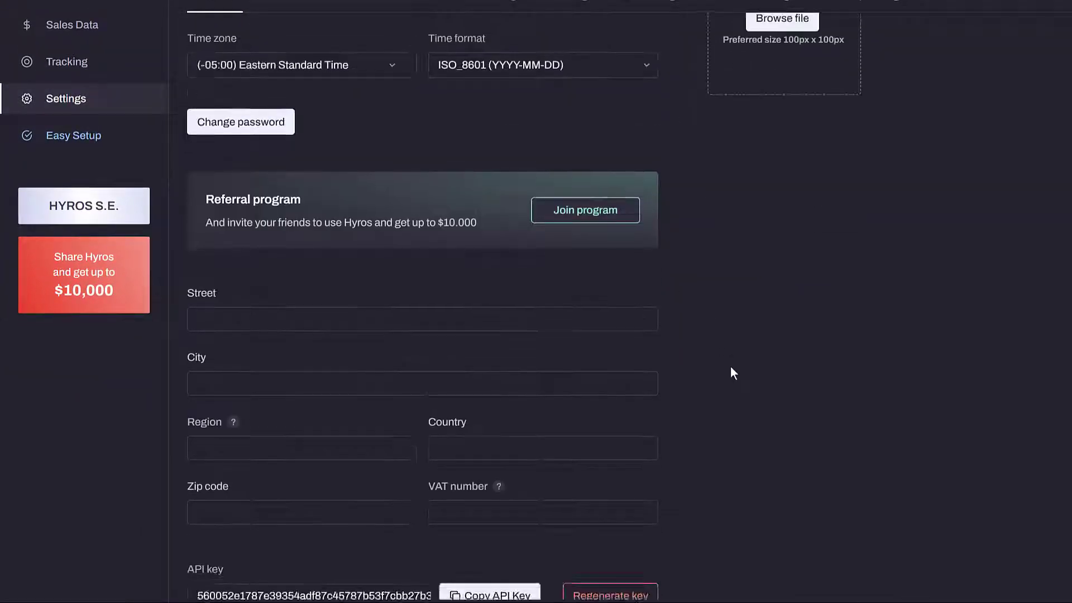
{"action": "scroll", "scroll_direction": "down", "scroll_amount": 3}
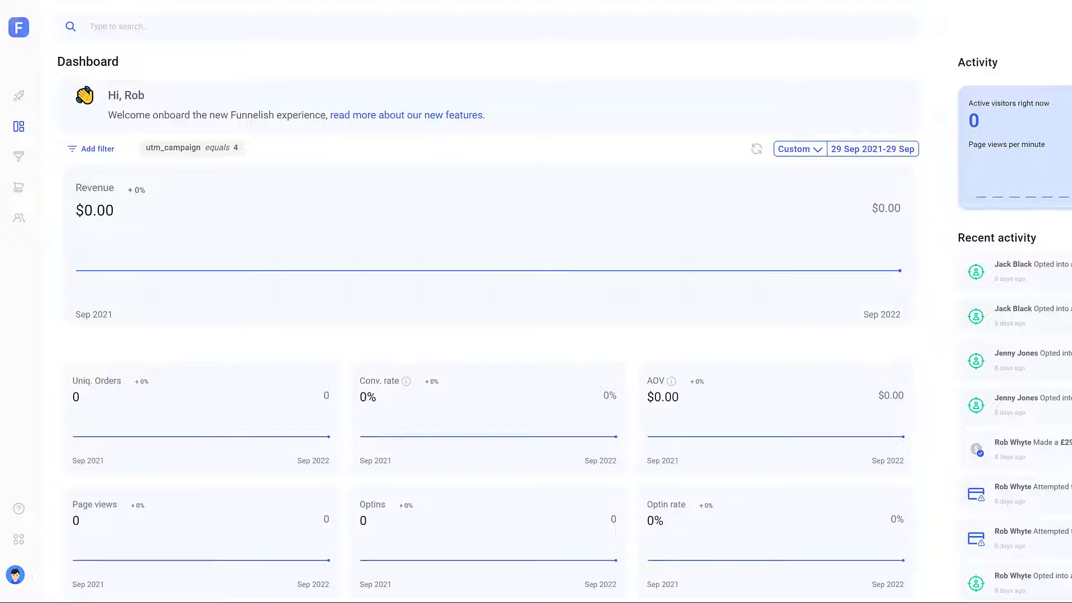
{"action": "scroll", "scroll_direction": "down", "scroll_amount": 3}
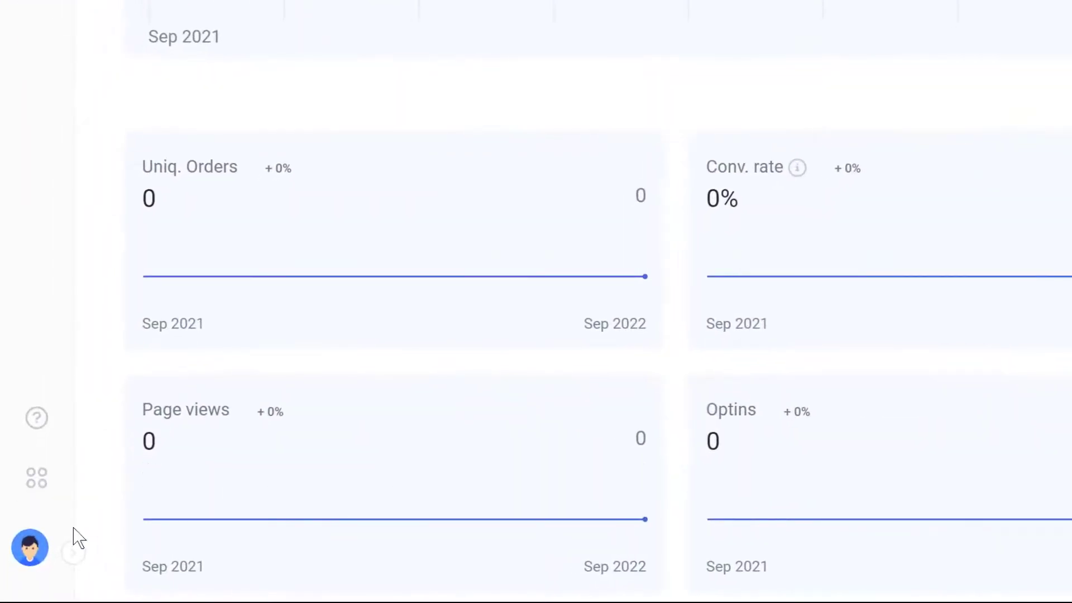
{"action": "left_click", "coordinate": [29, 547]}
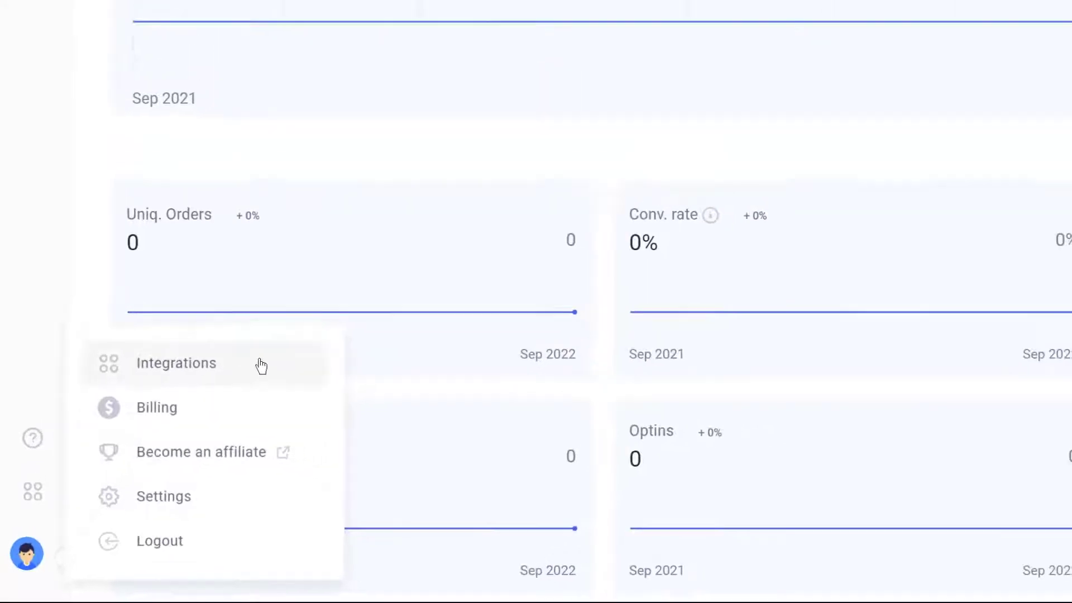
{"action": "left_click", "coordinate": [175, 363]}
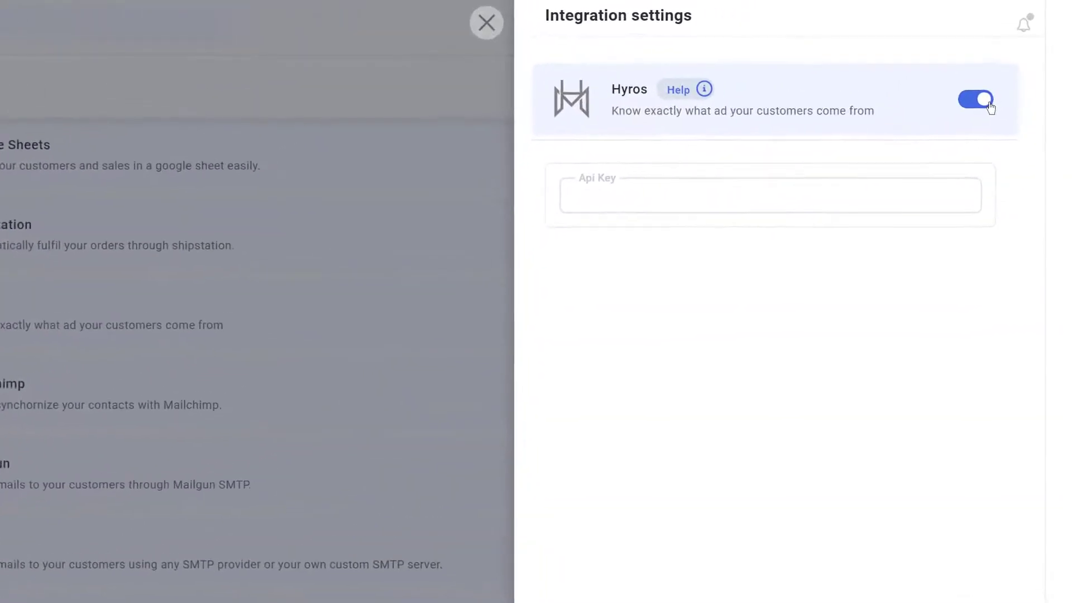
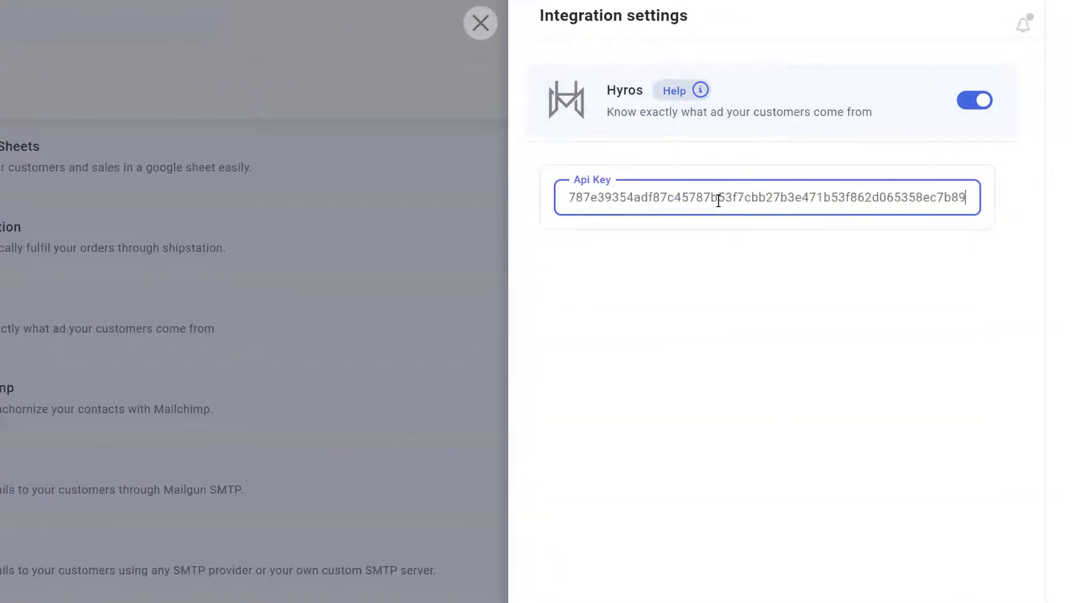
{"action": "scroll", "scroll_direction": "down", "scroll_amount": 3}
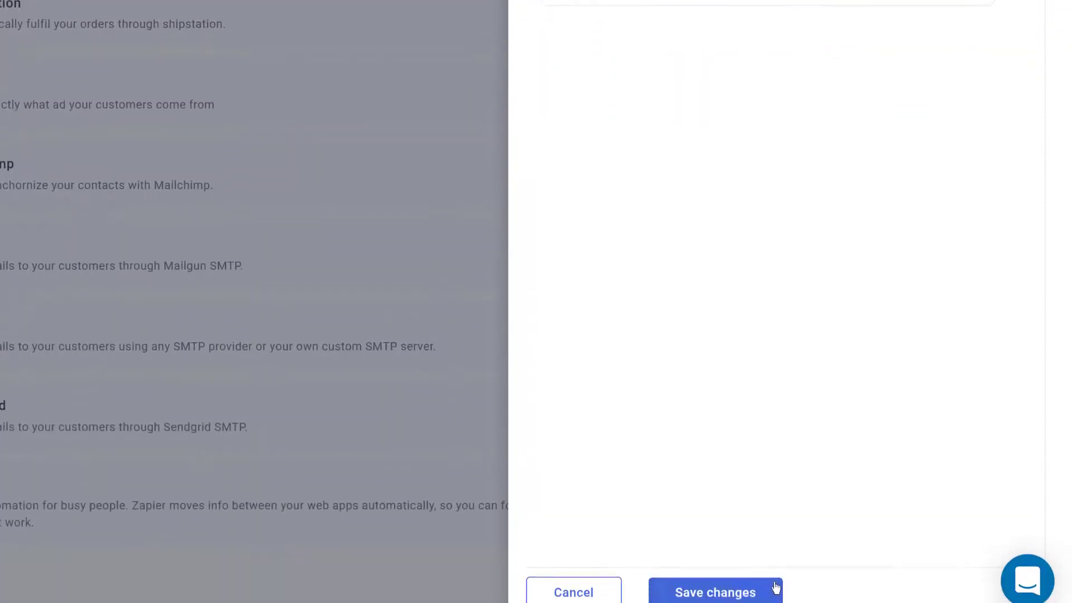
{"action": "left_click", "coordinate": [714, 591]}
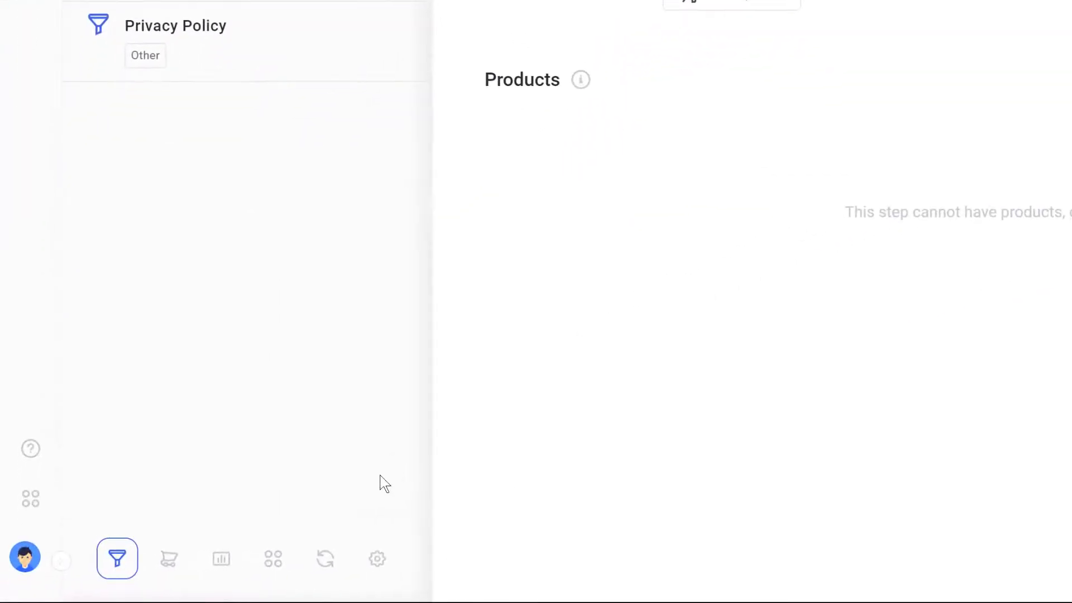
{"action": "mouse_move", "coordinate": [325, 558]}
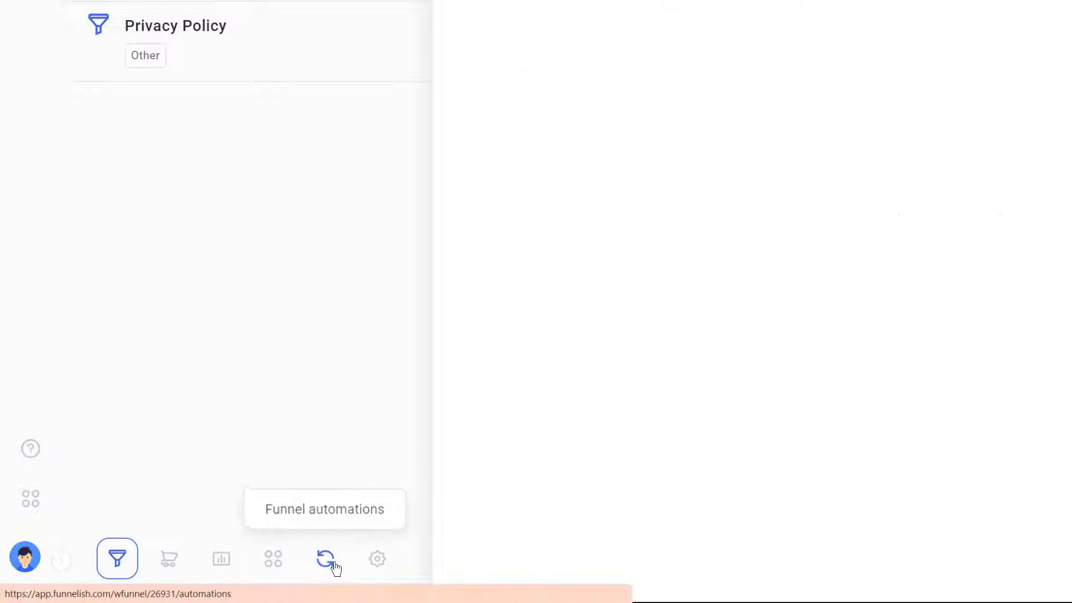
- Create a new automation from scratch in this funnel's automations
{"action": "left_click", "coordinate": [326, 559]}
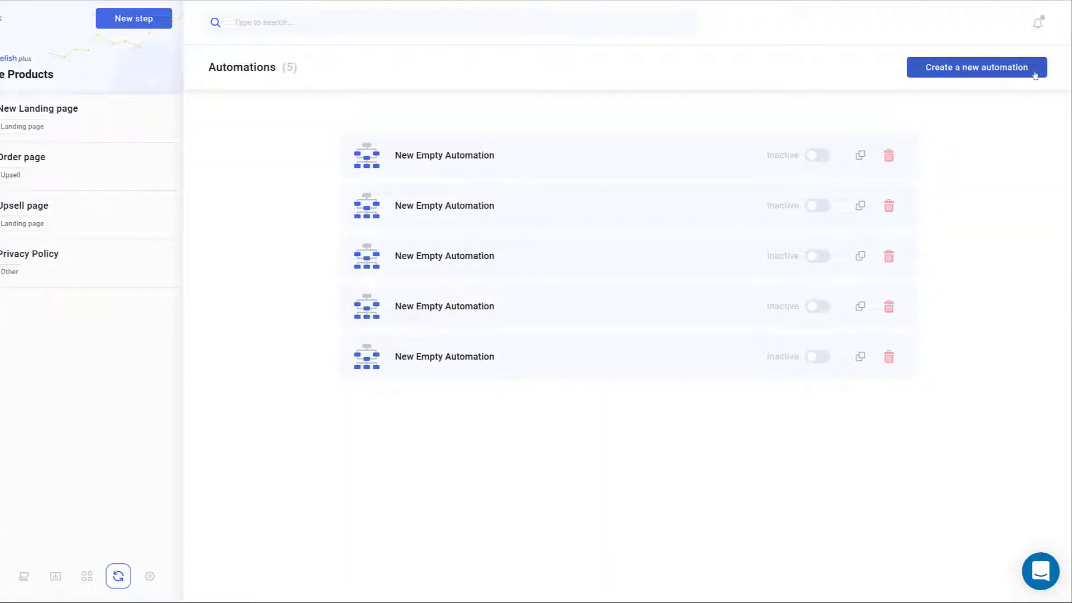
{"action": "left_click", "coordinate": [976, 67]}
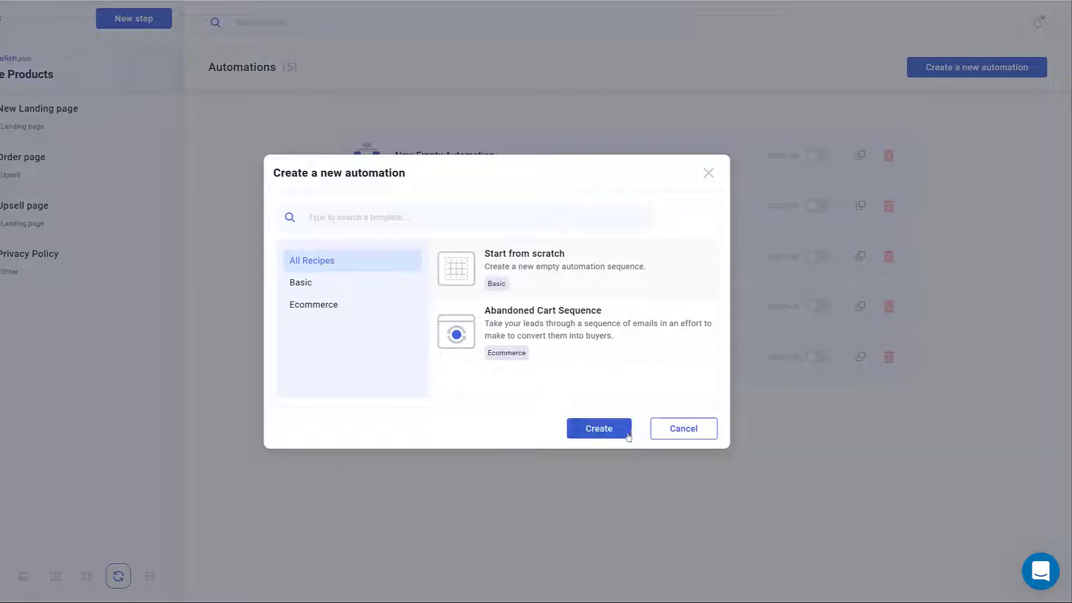
{"action": "left_click", "coordinate": [597, 427]}
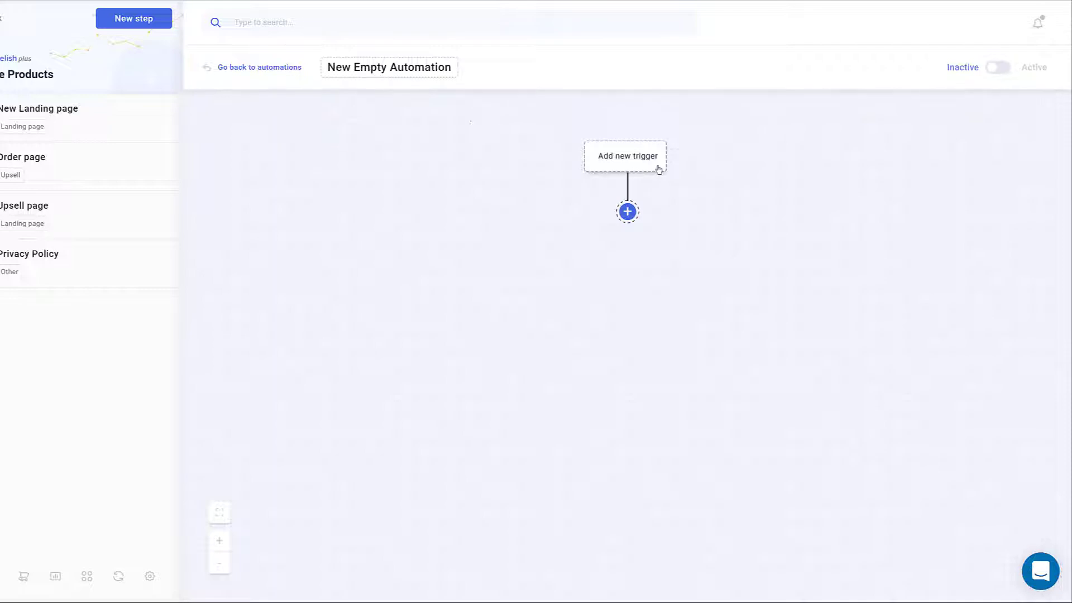
- Add an On Purchase start trigger that fires on All Steps
{"action": "left_click", "coordinate": [626, 211]}
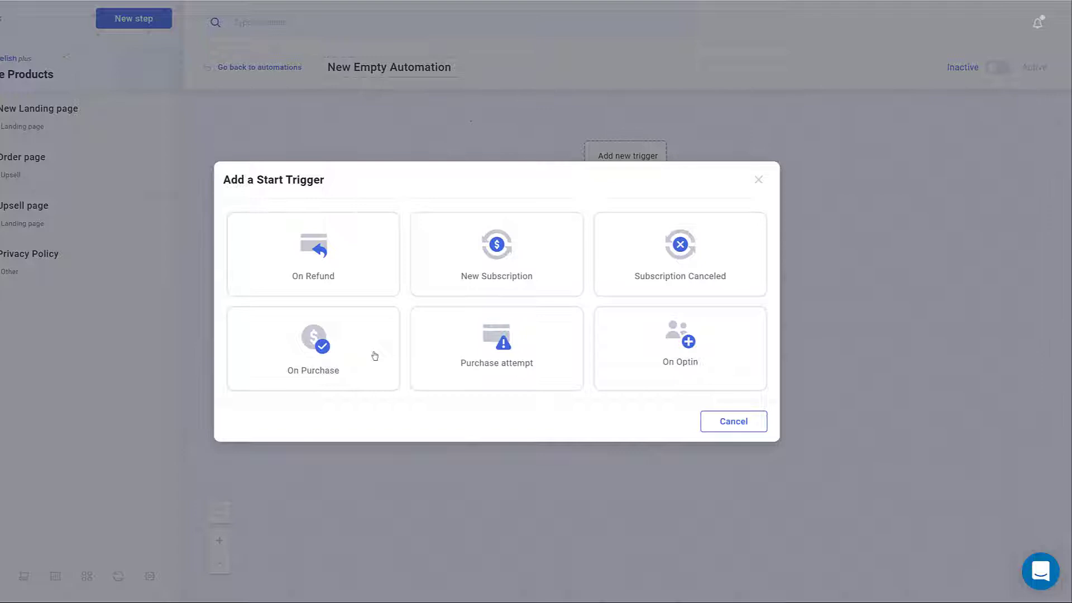
{"action": "left_click", "coordinate": [312, 347]}
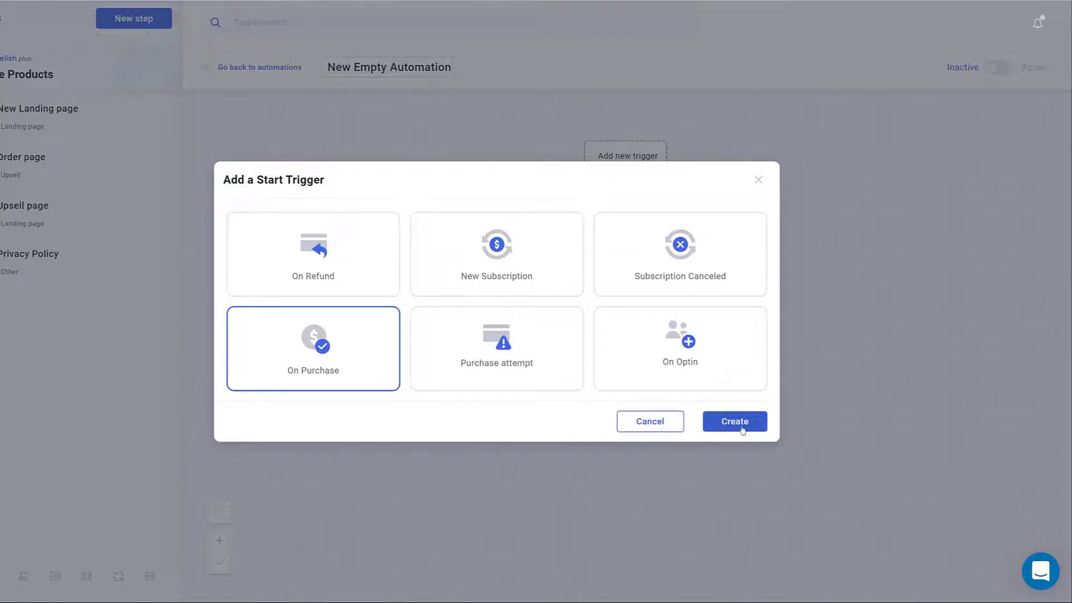
{"action": "left_click", "coordinate": [735, 421]}
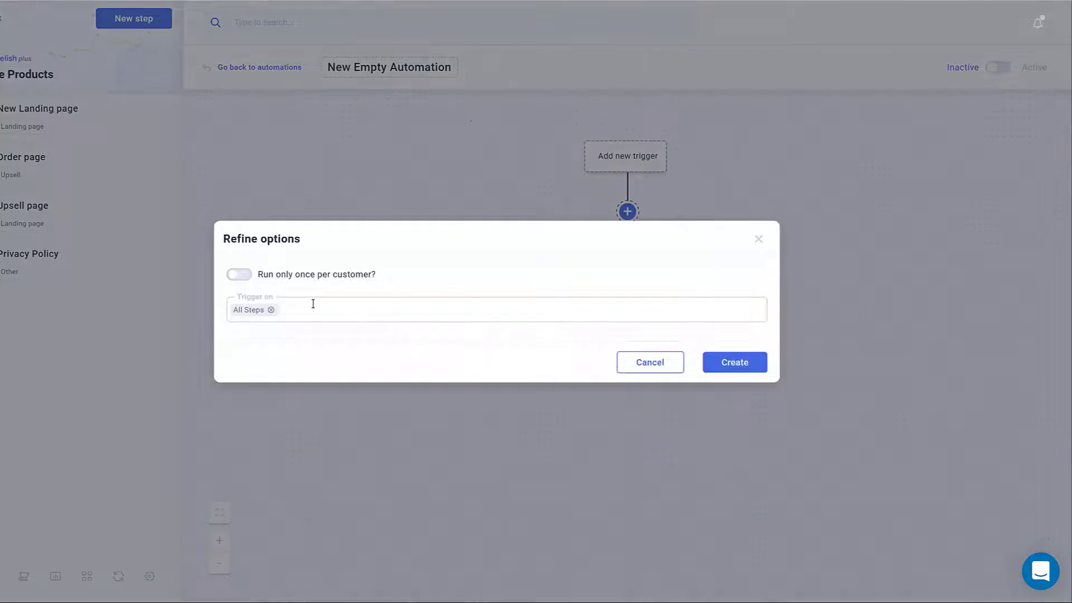
{"action": "left_click", "coordinate": [479, 309]}
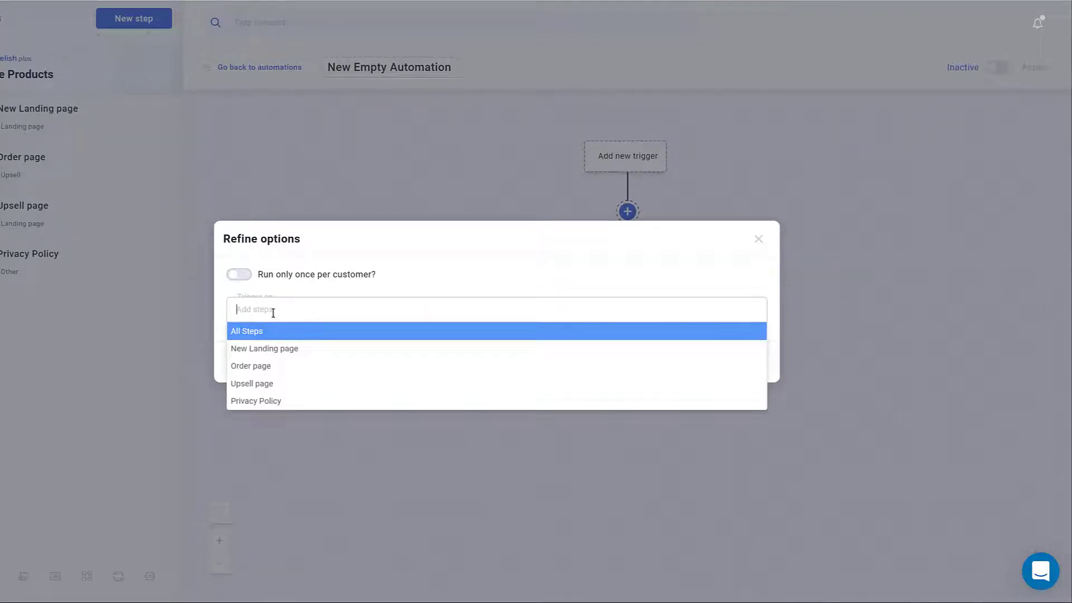
{"action": "left_click", "coordinate": [251, 366]}
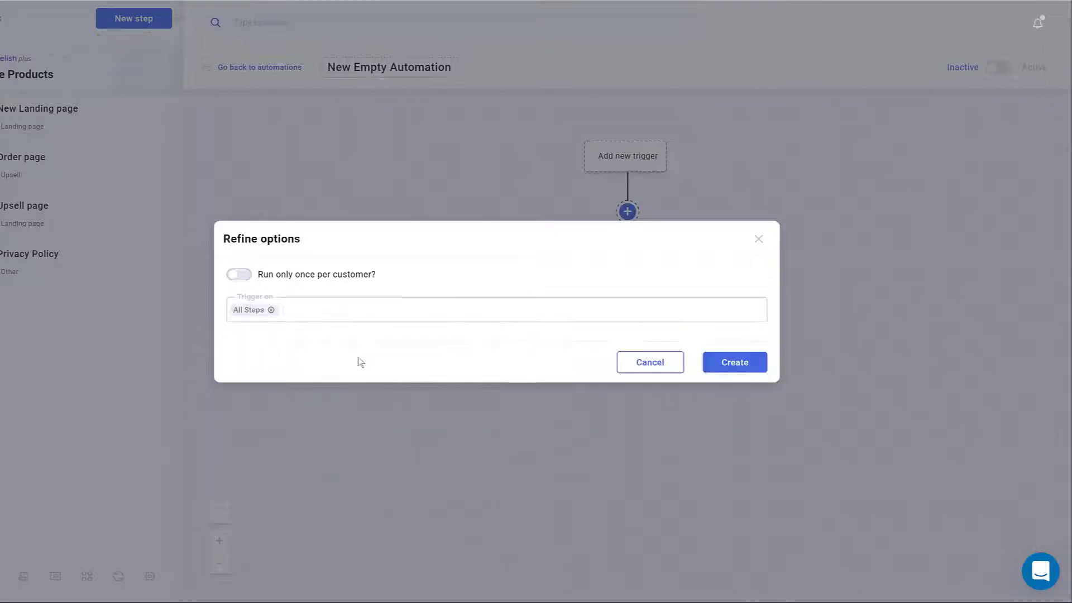
{"action": "left_click", "coordinate": [733, 361]}
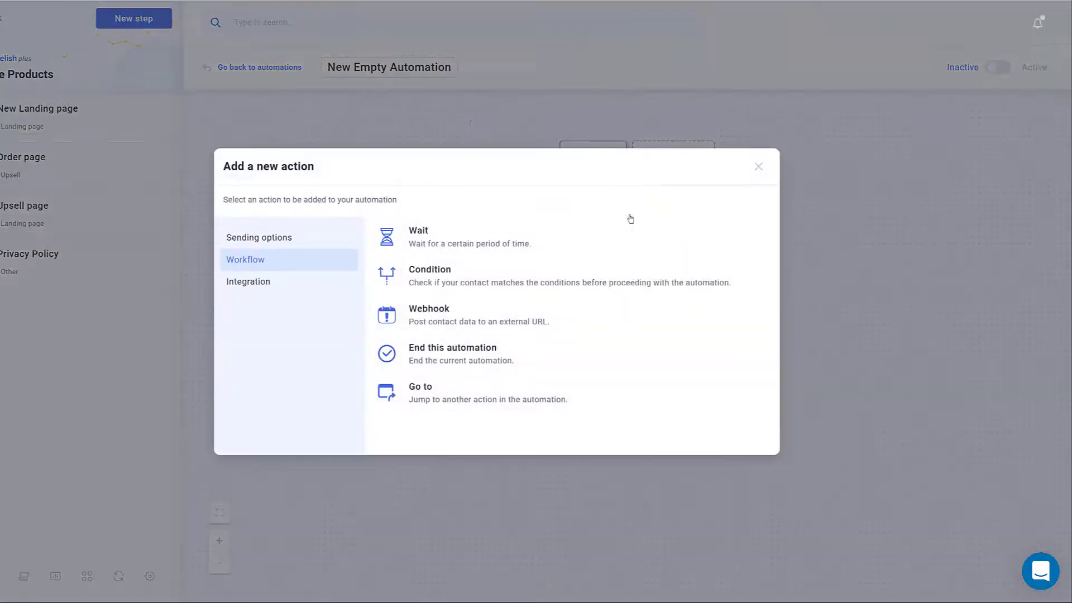
- Add a Hyros integration action set to Create order, after briefly trying Create lead
{"action": "left_click", "coordinate": [248, 282]}
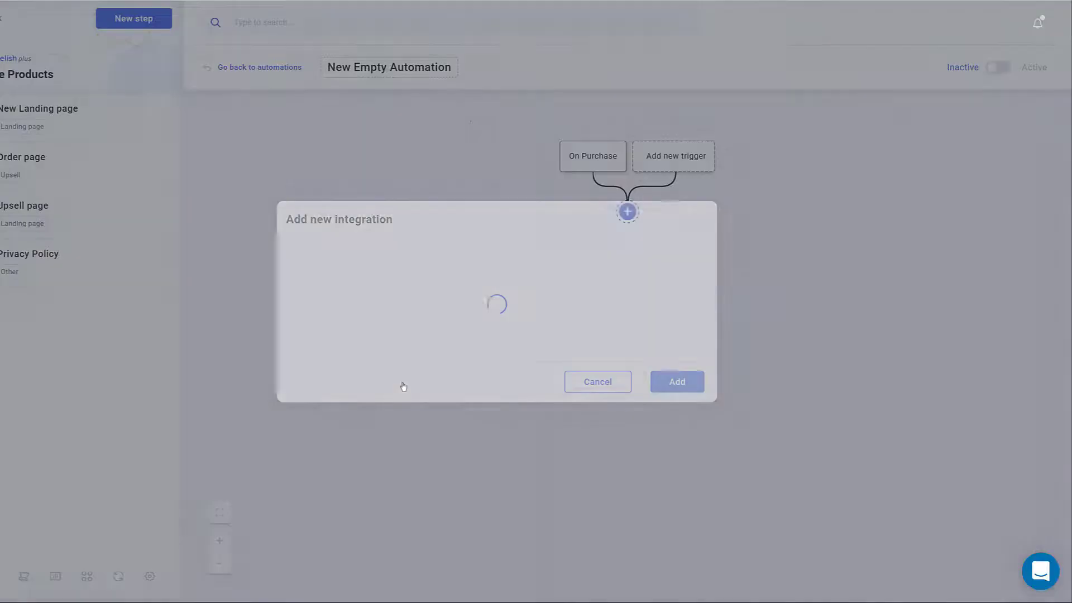
{"action": "left_click", "coordinate": [387, 282]}
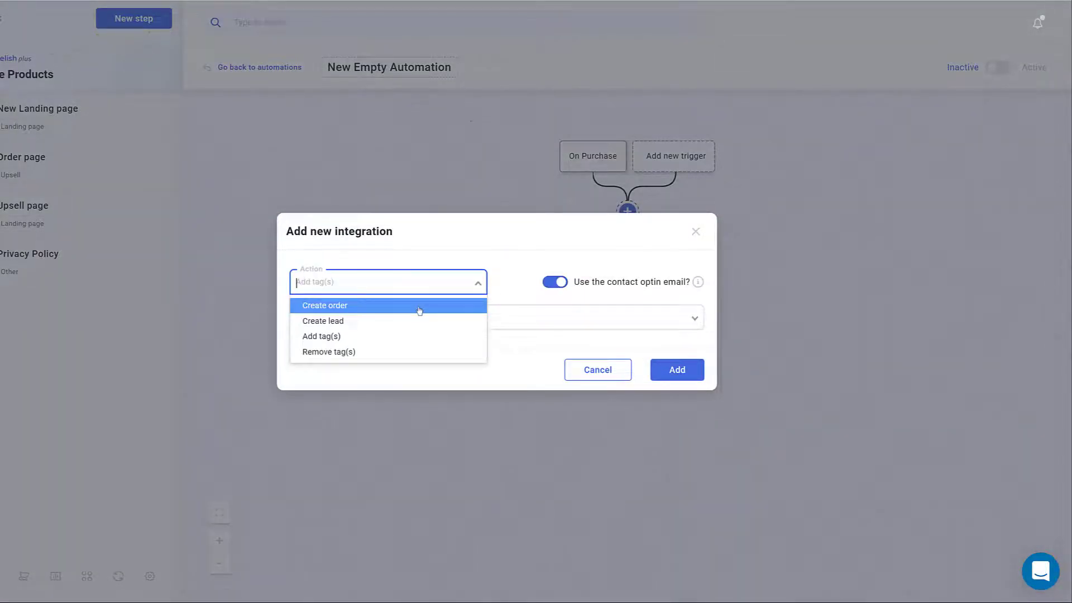
{"action": "left_click", "coordinate": [324, 306]}
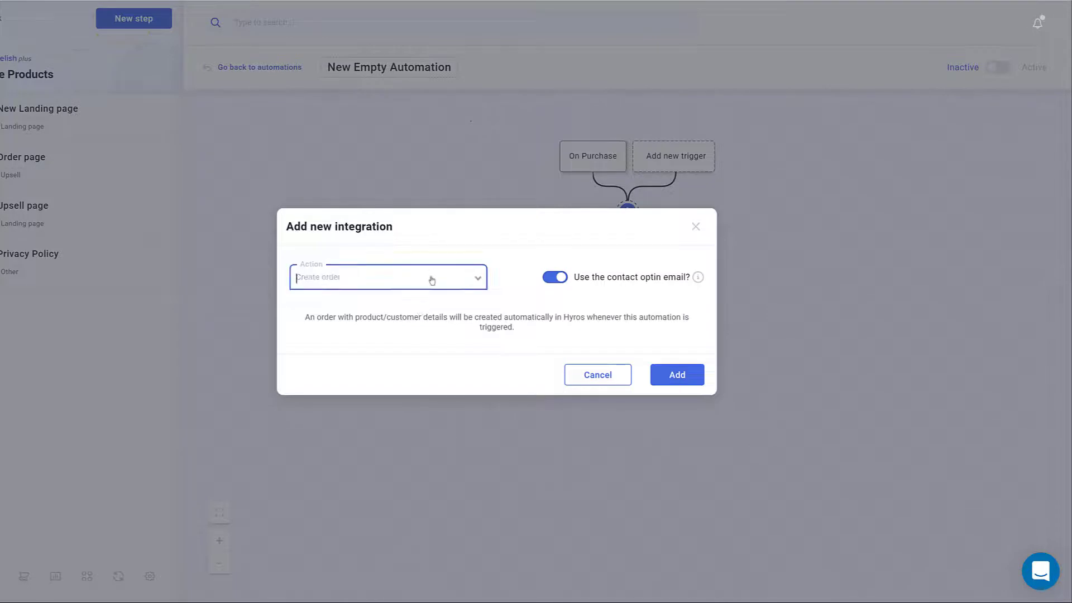
{"action": "left_click", "coordinate": [387, 277]}
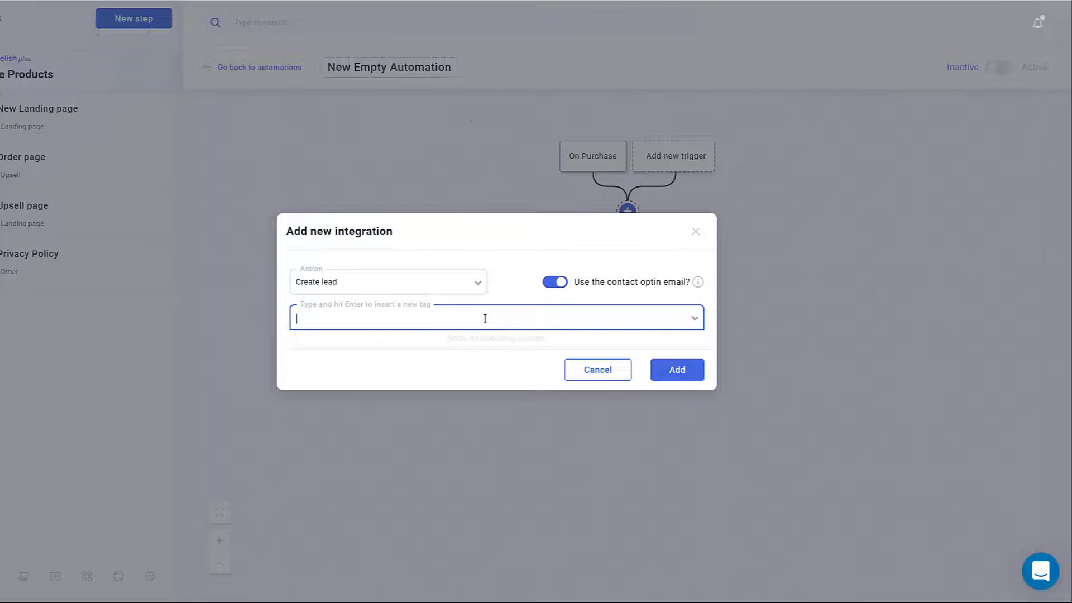
{"action": "left_click", "coordinate": [388, 281]}
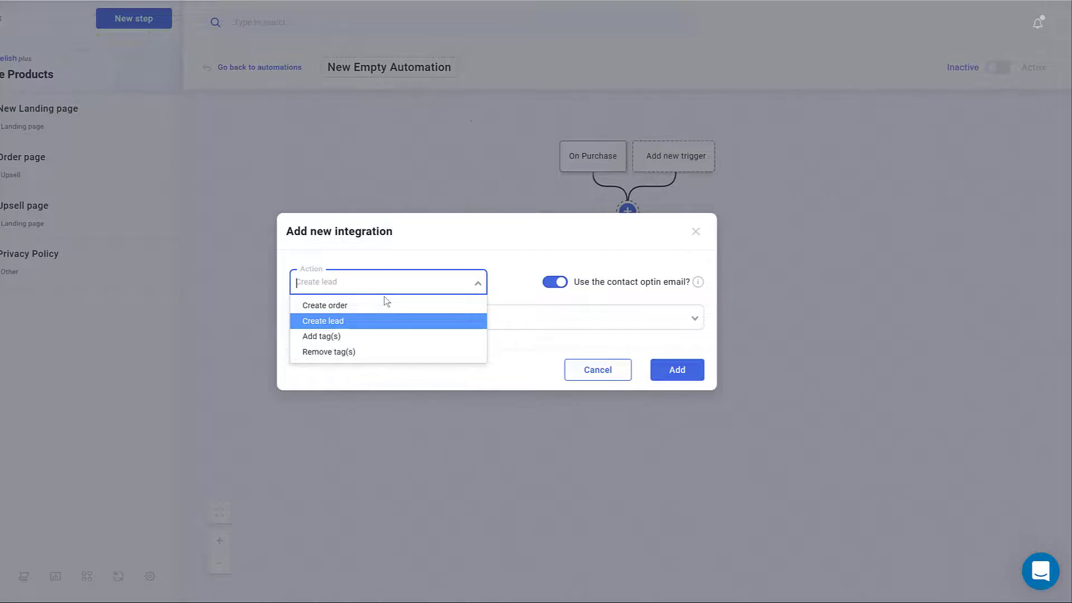
{"action": "left_click", "coordinate": [325, 305]}
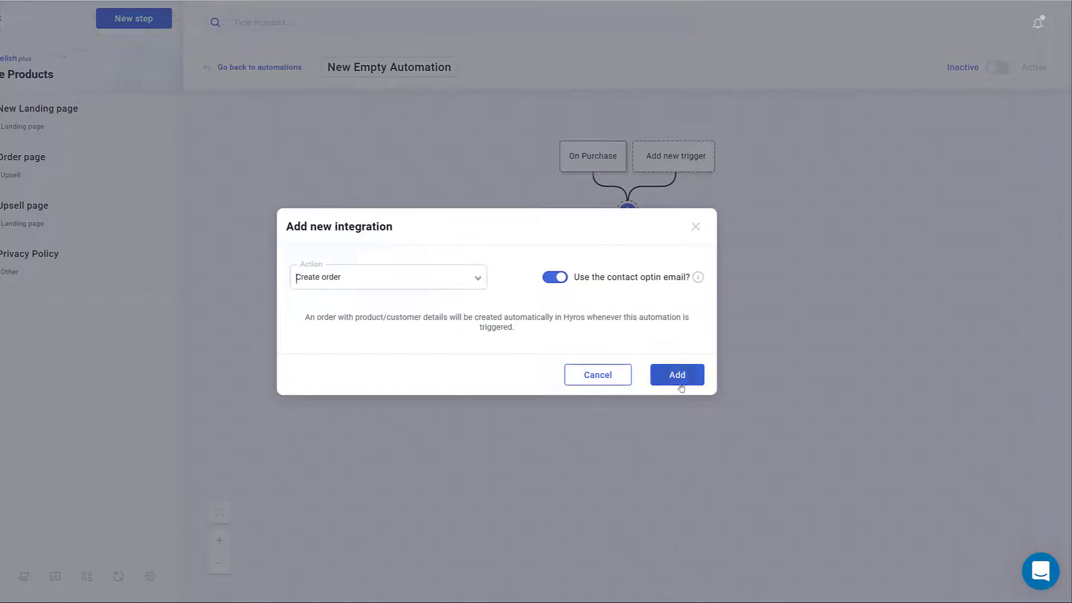
{"action": "left_click", "coordinate": [675, 375]}
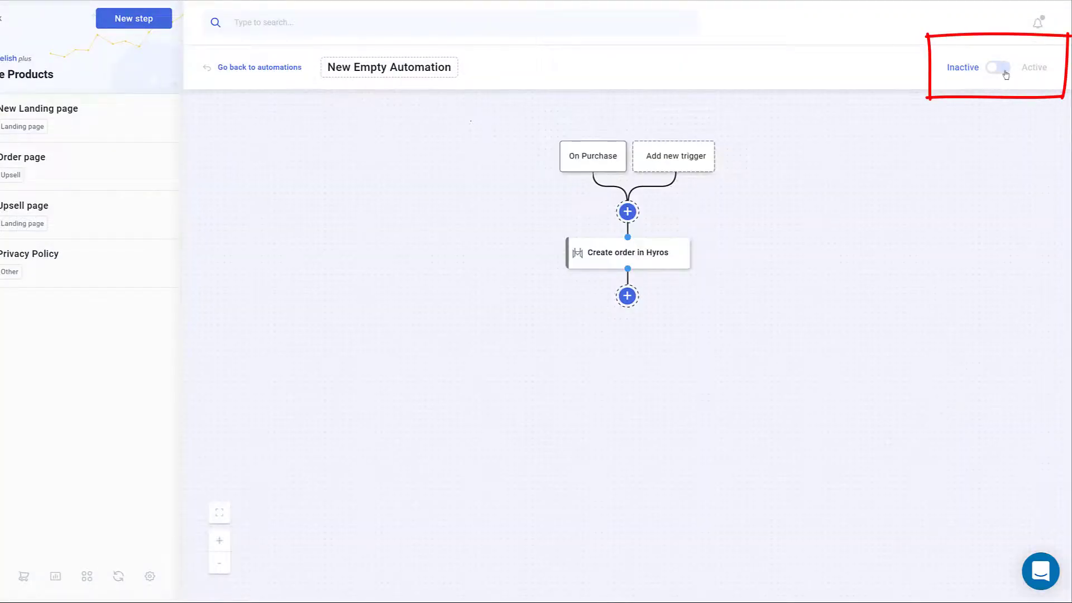
- Switch the On Purchase automation from Inactive to Active
{"action": "left_click", "coordinate": [997, 66]}
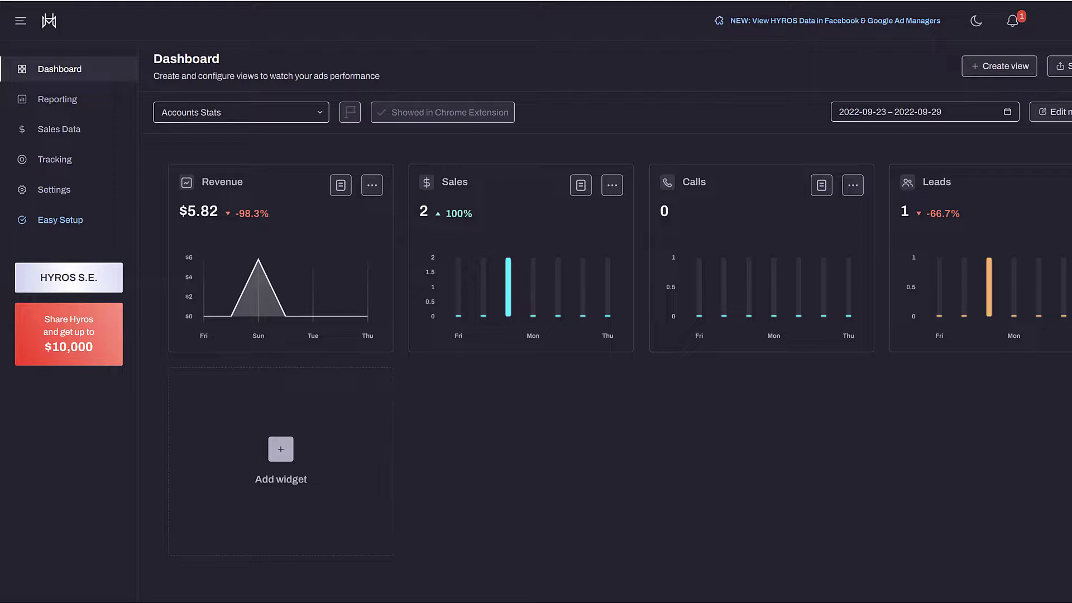
{"action": "mouse_move", "coordinate": [59, 127]}
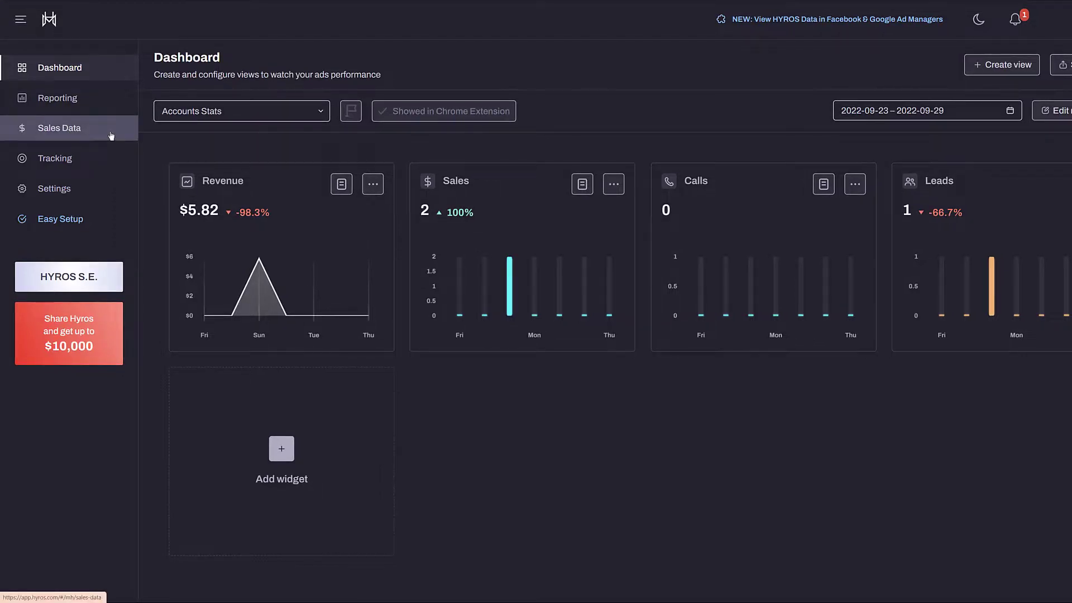
{"action": "left_click", "coordinate": [59, 128]}
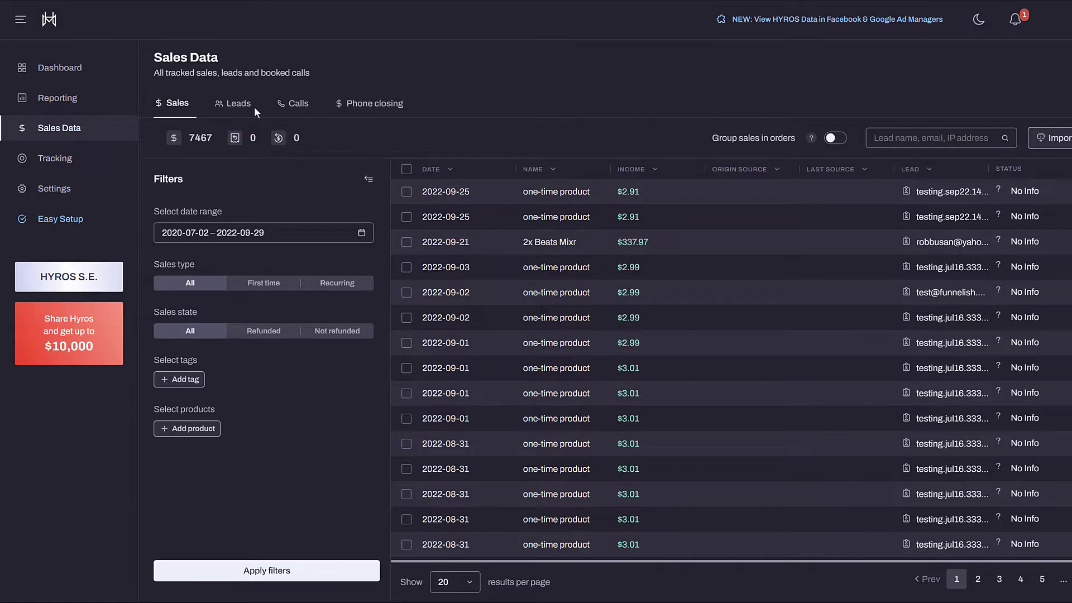
{"action": "left_click", "coordinate": [239, 103]}
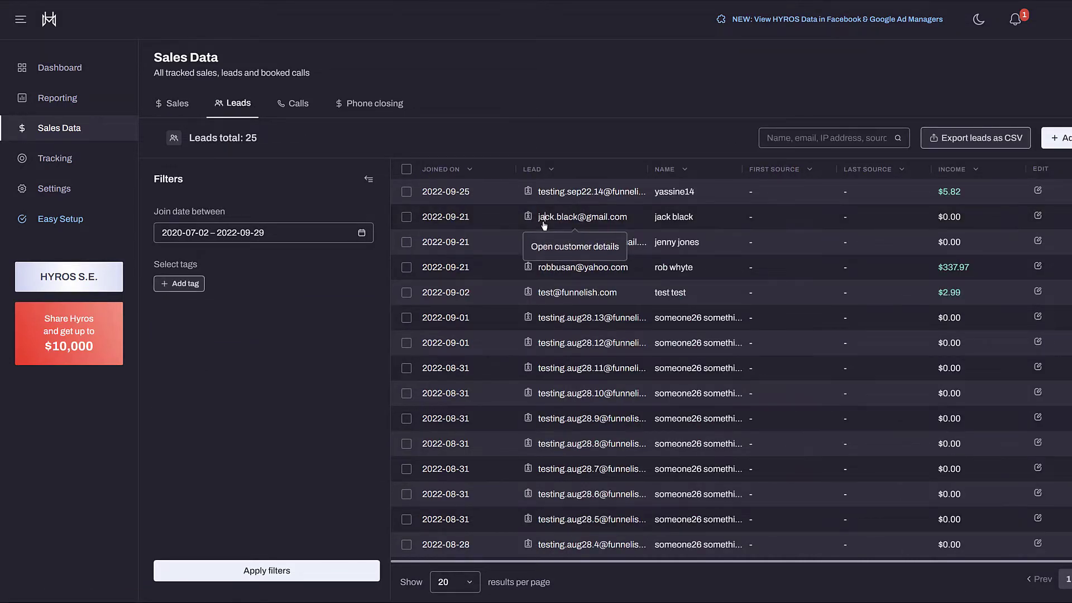
{"action": "left_click", "coordinate": [581, 216]}
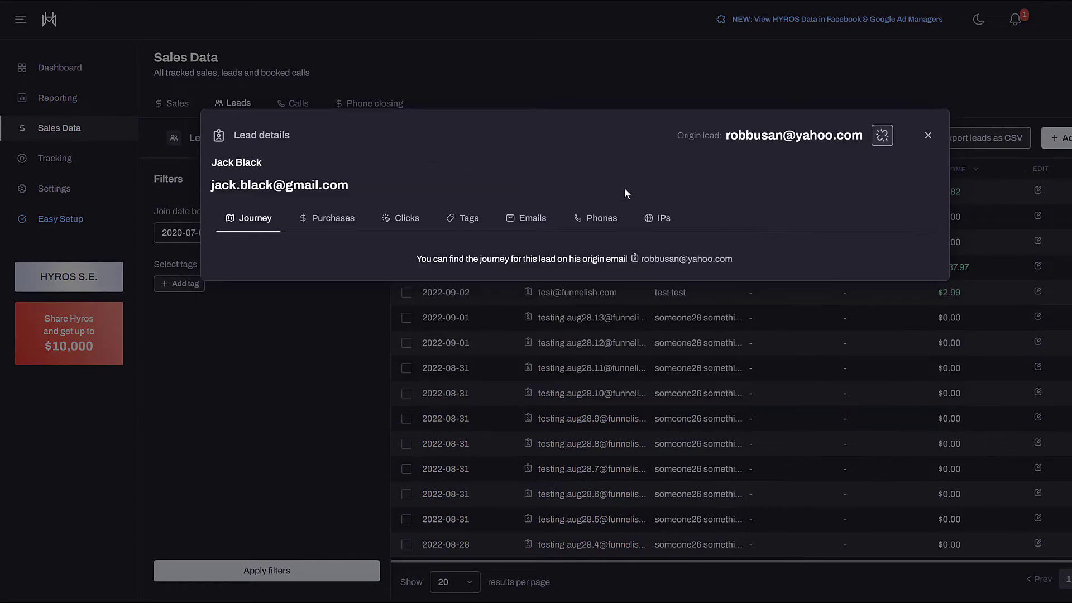